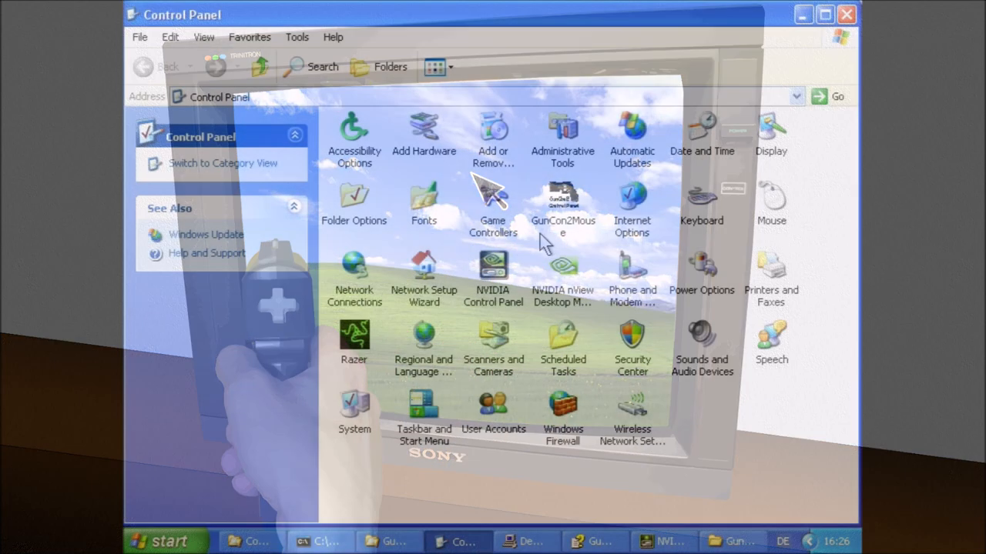
# Step: Open the GunCon2Mouse control panel and view its Buttons, Flashing and Driver options tabs
pyautogui.doubleClick(563, 196)
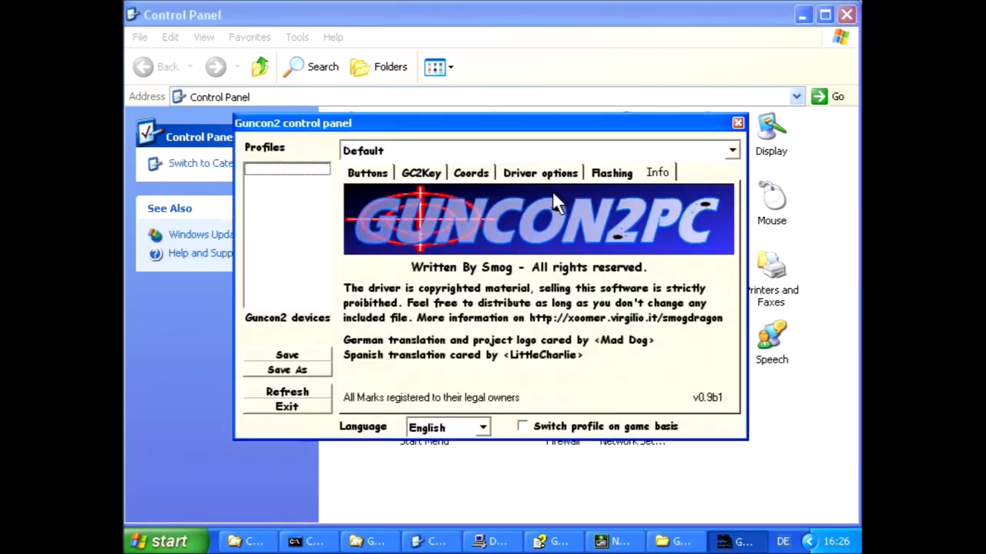
pyautogui.click(367, 173)
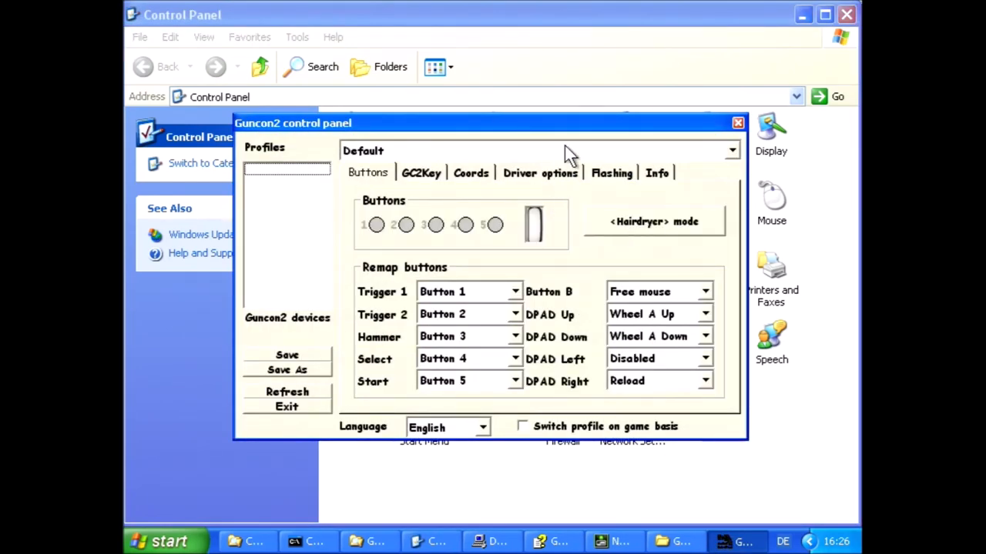
pyautogui.click(611, 173)
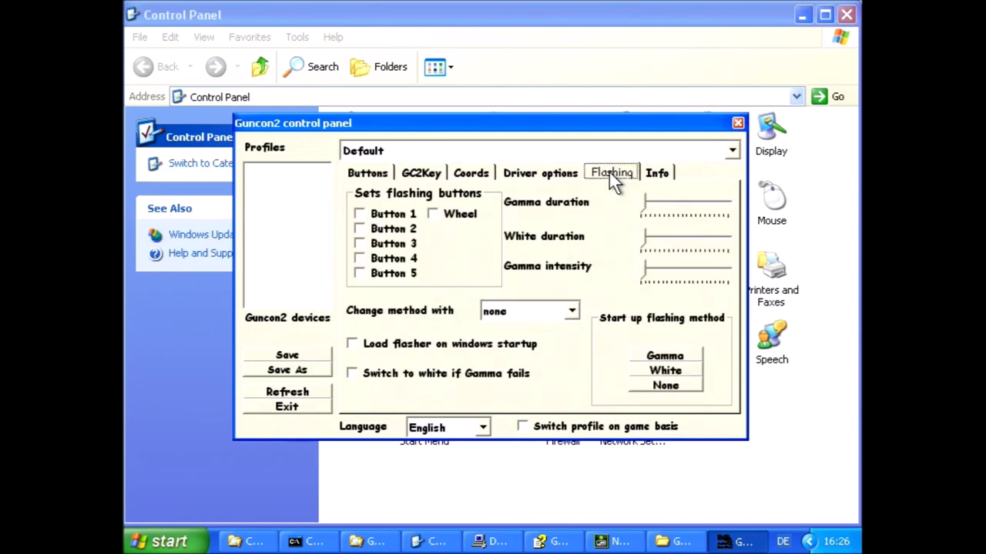
pyautogui.moveTo(629, 179)
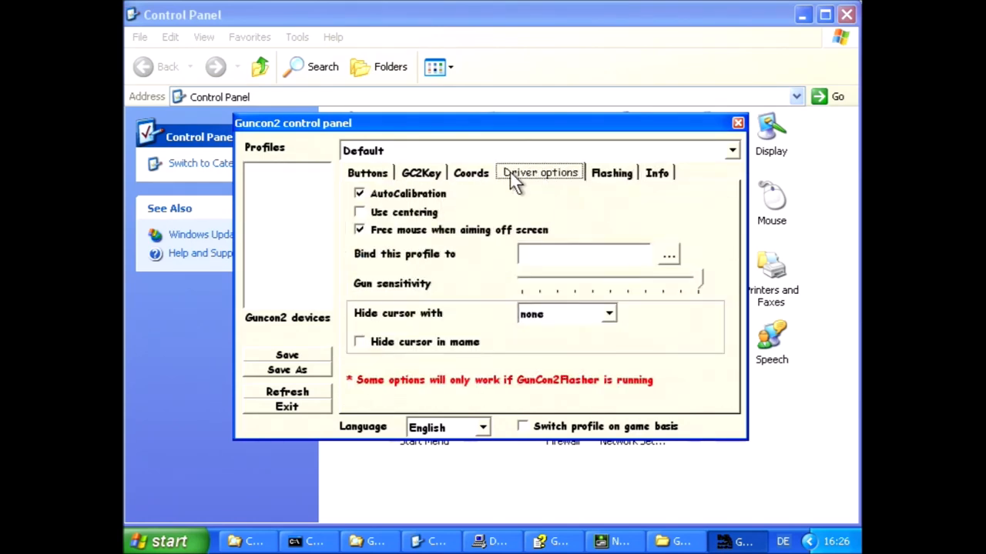
pyautogui.click(420, 173)
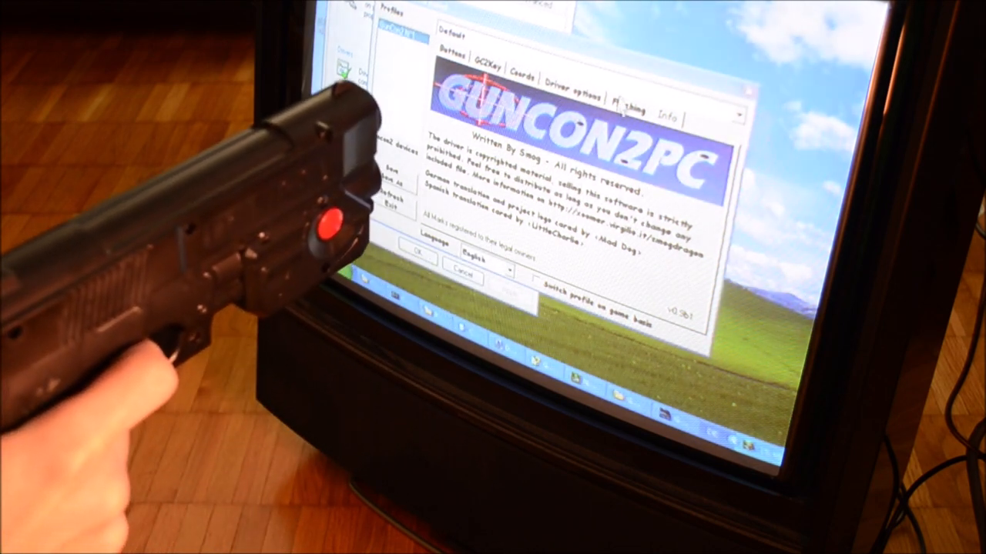
pyautogui.click(630, 110)
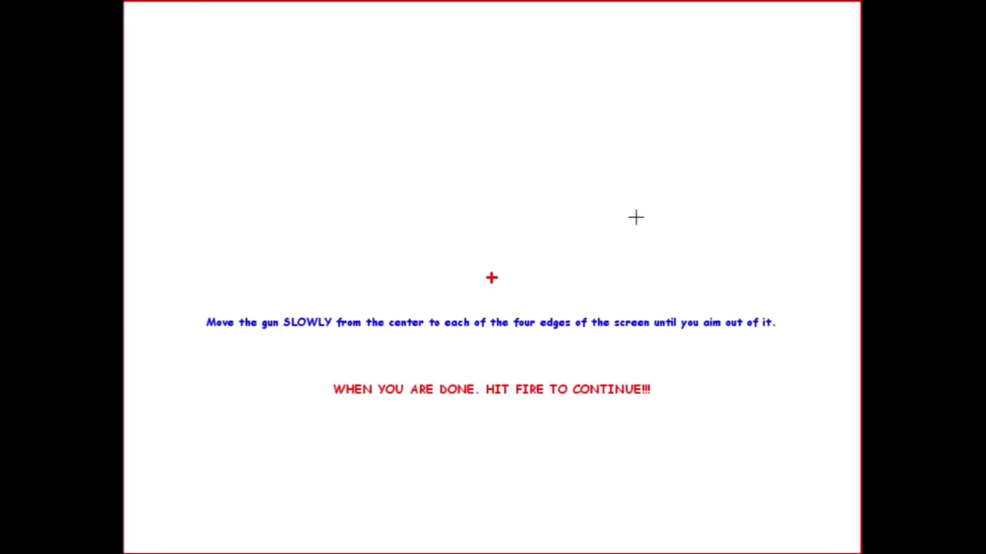
pyautogui.moveTo(624, 221)
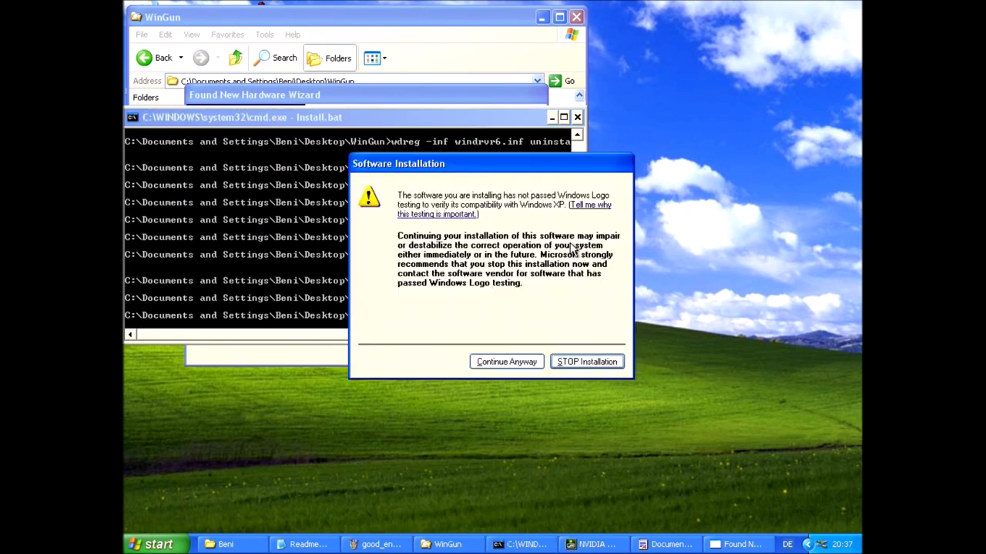
# Step: Choose Continue Anyway on the unverified WinGun driver warning
pyautogui.click(506, 362)
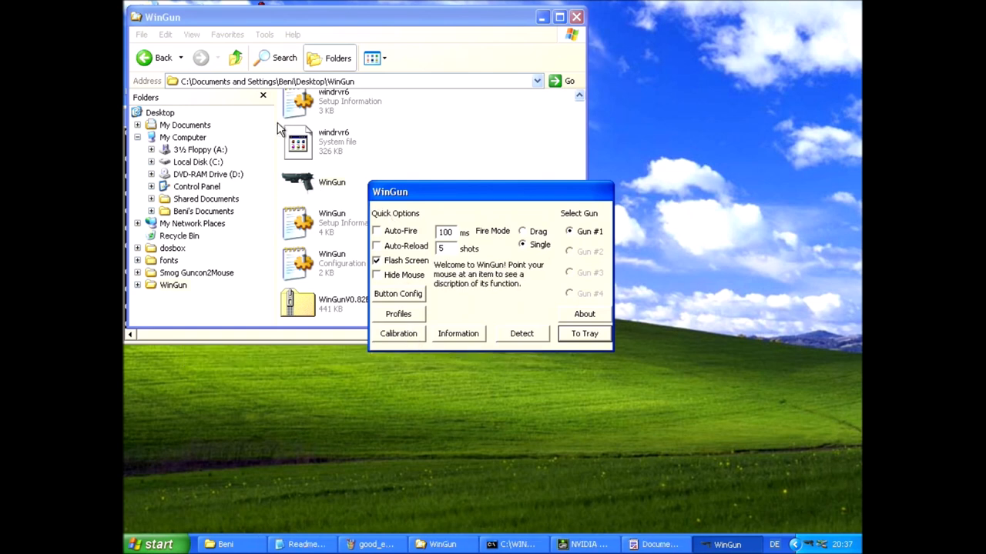
pyautogui.moveTo(398, 314)
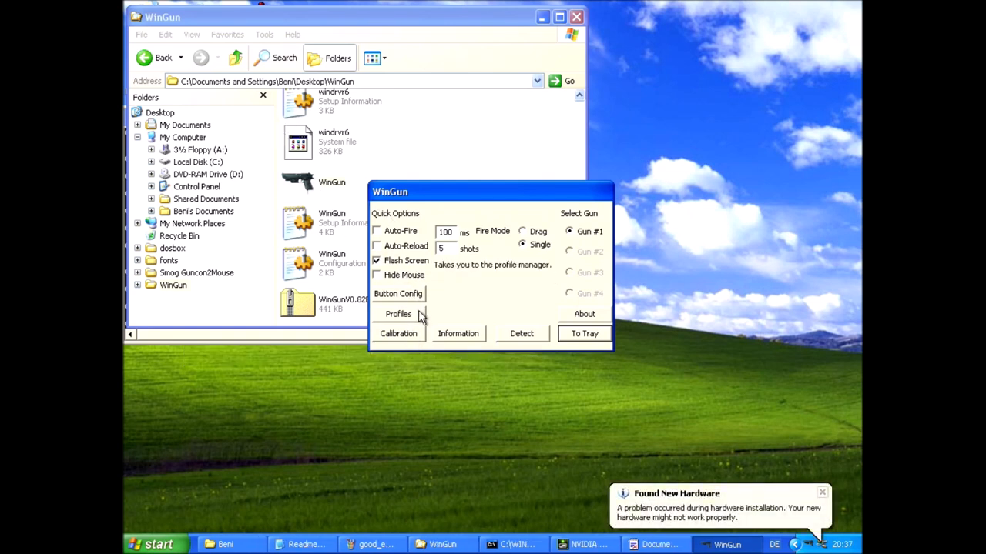
pyautogui.moveTo(400, 347)
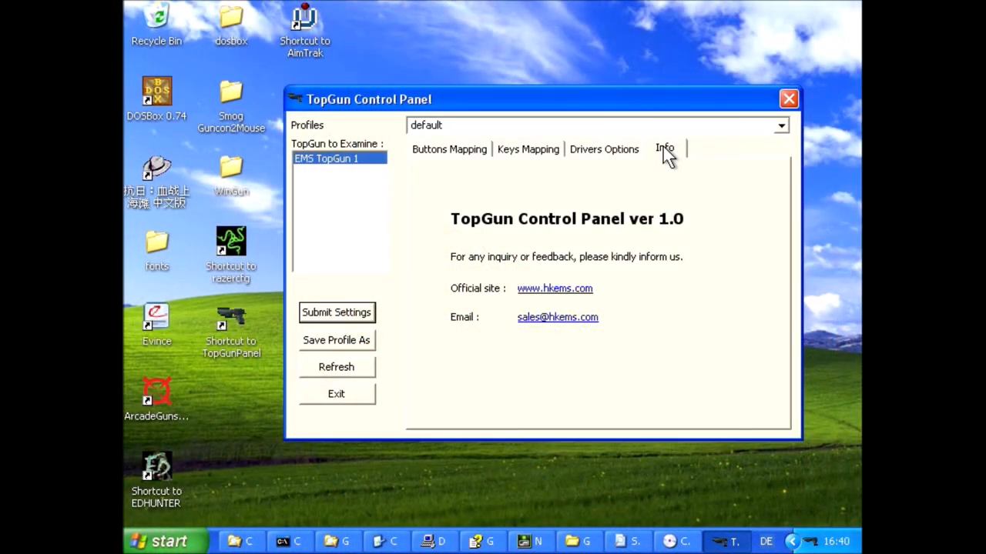
# Step: Show the Drivers Options tab with sensitivity, calibration edges and centering values
pyautogui.click(604, 149)
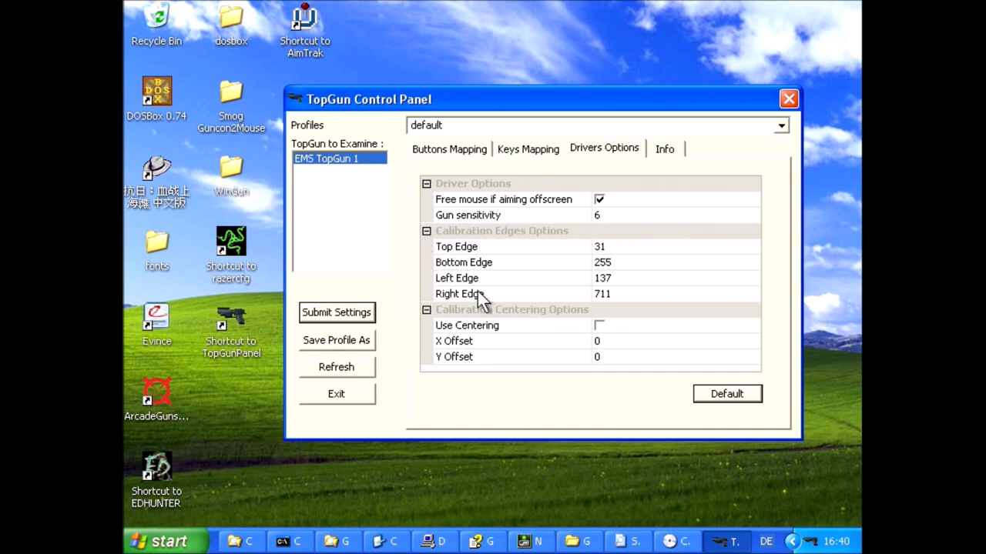
pyautogui.moveTo(483, 207)
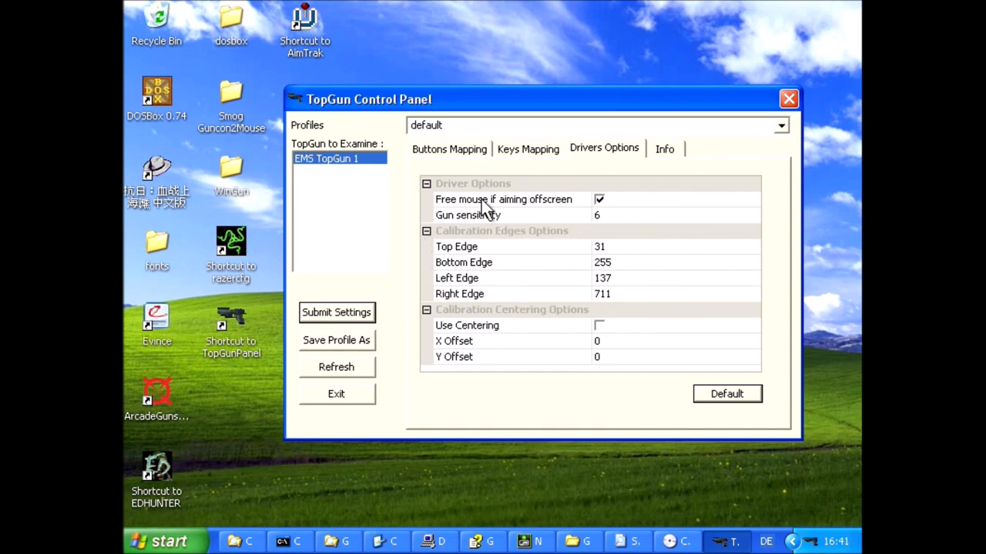
pyautogui.moveTo(689, 208)
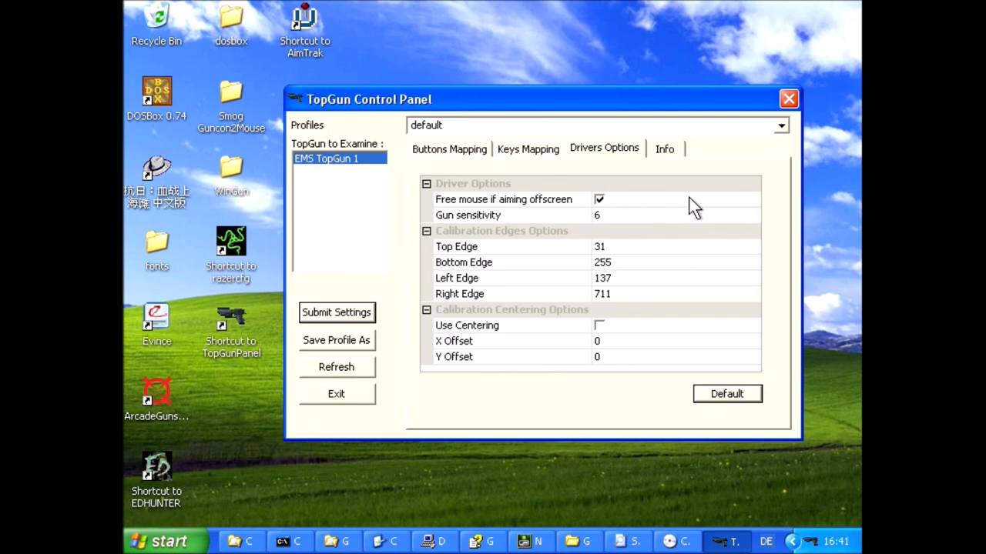
pyautogui.moveTo(428, 346)
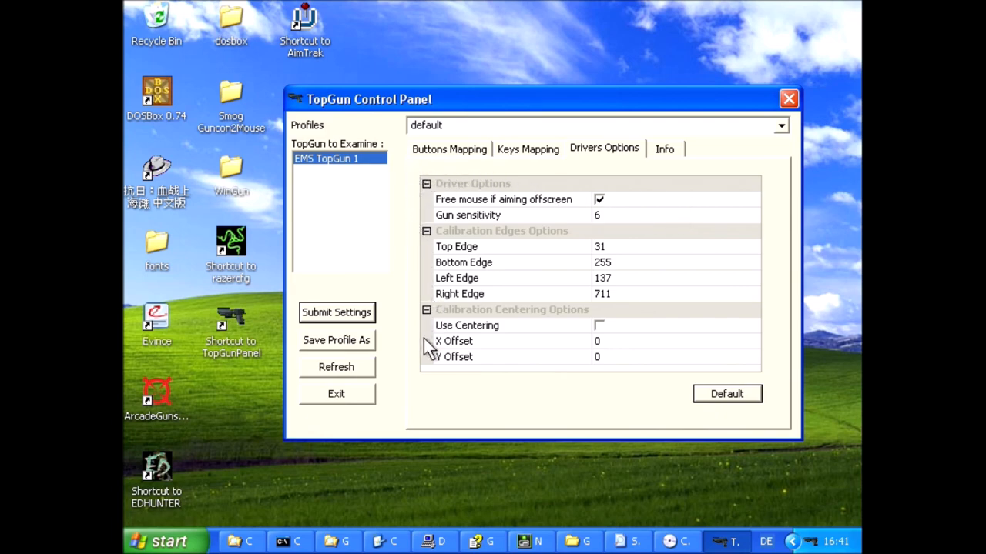